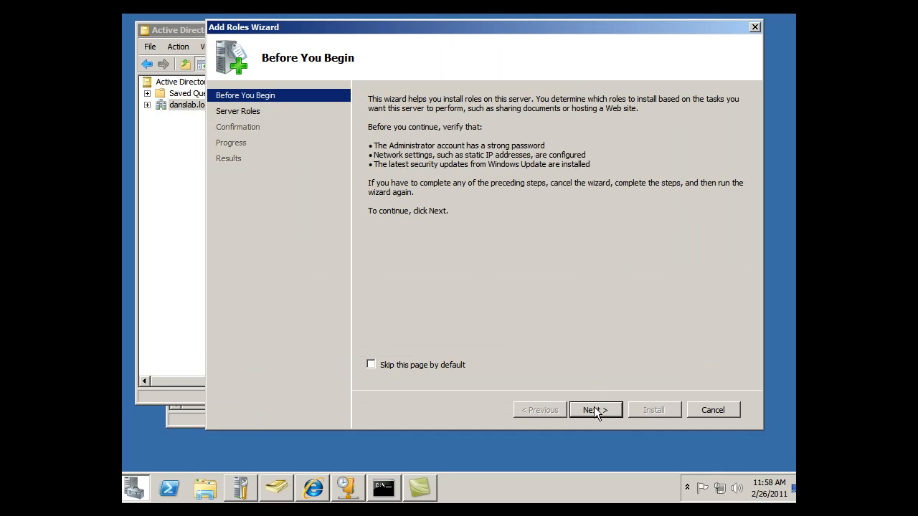
Step: Advance the Add Roles Wizard past Before You Begin to the server roles list
{"action": "left_click", "coordinate": [595, 410]}
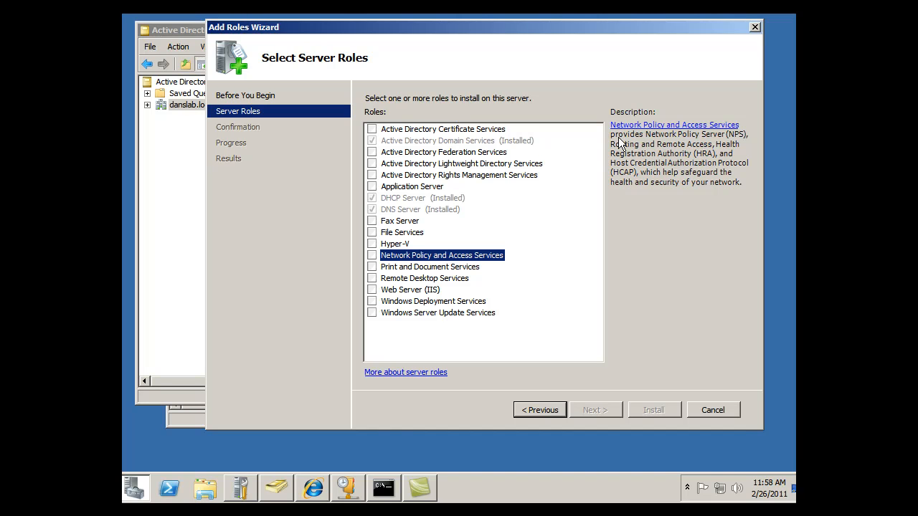
{"action": "mouse_move", "coordinate": [743, 143]}
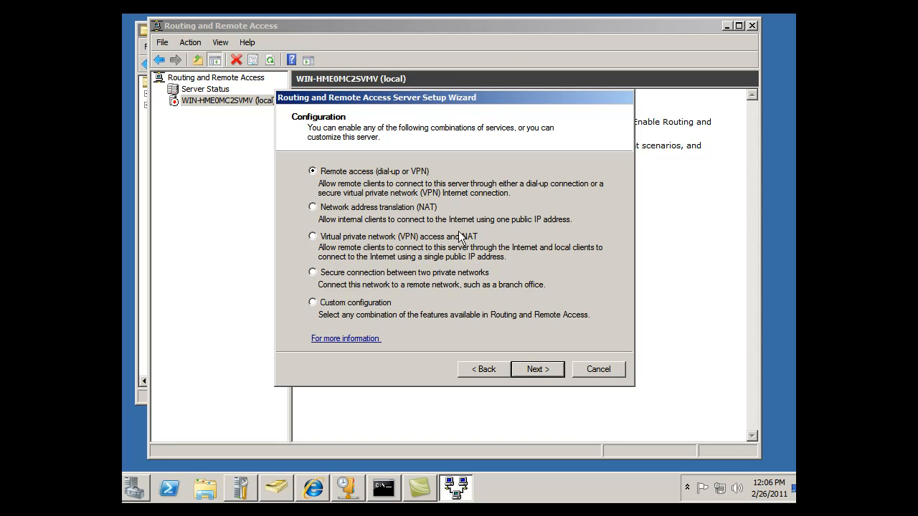
Step: Choose Remote access (dial-up or VPN) as the server configuration and continue
{"action": "left_click", "coordinate": [536, 370]}
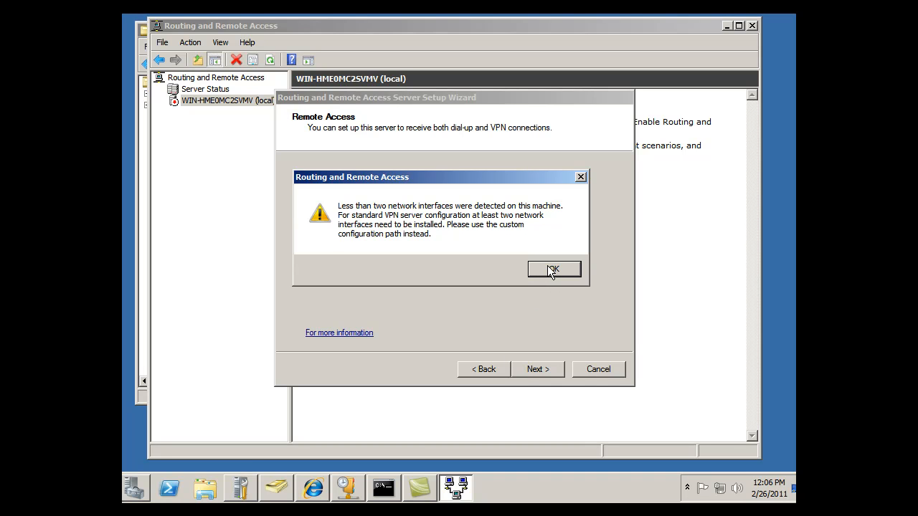
Step: Acknowledge the fewer-than-two-network-interfaces warning to proceed with setup
{"action": "left_click", "coordinate": [553, 270]}
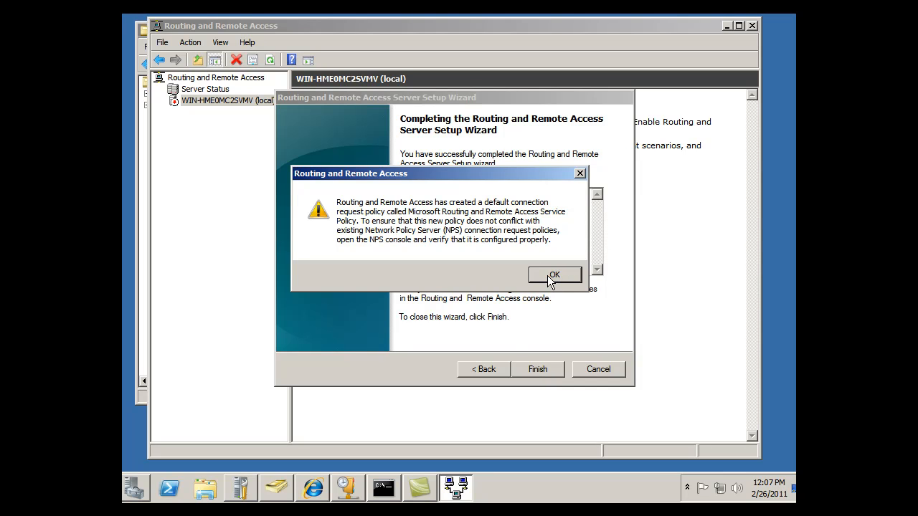
Step: Accept the default connection request policy notice and finish setup so the service starts
{"action": "left_click", "coordinate": [555, 276]}
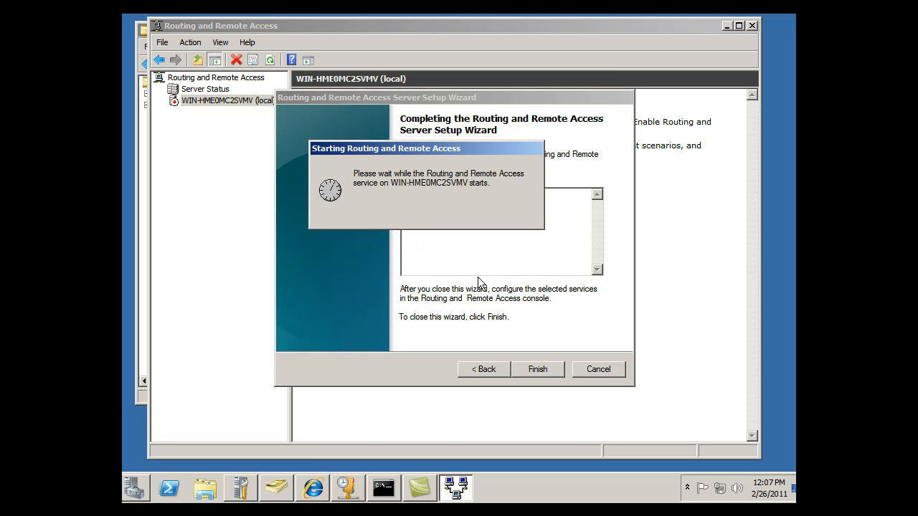
{"action": "left_click", "coordinate": [536, 369]}
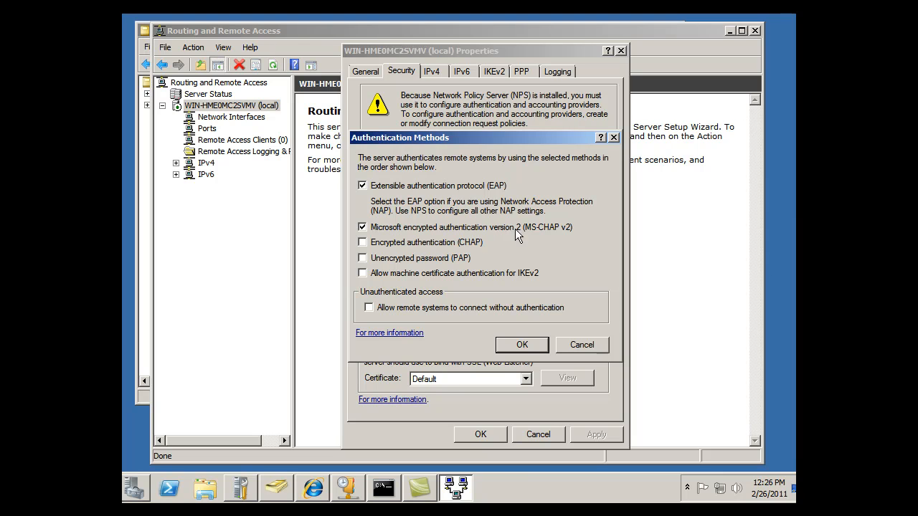
Step: Review the Authentication Methods dialog showing EAP and MS-CHAP v2 enabled
{"action": "left_click", "coordinate": [522, 344]}
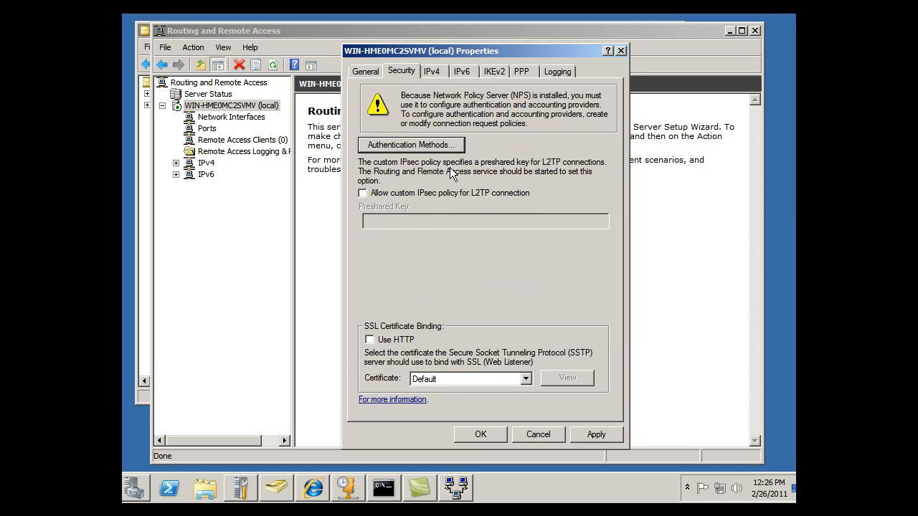
{"action": "mouse_move", "coordinate": [482, 159]}
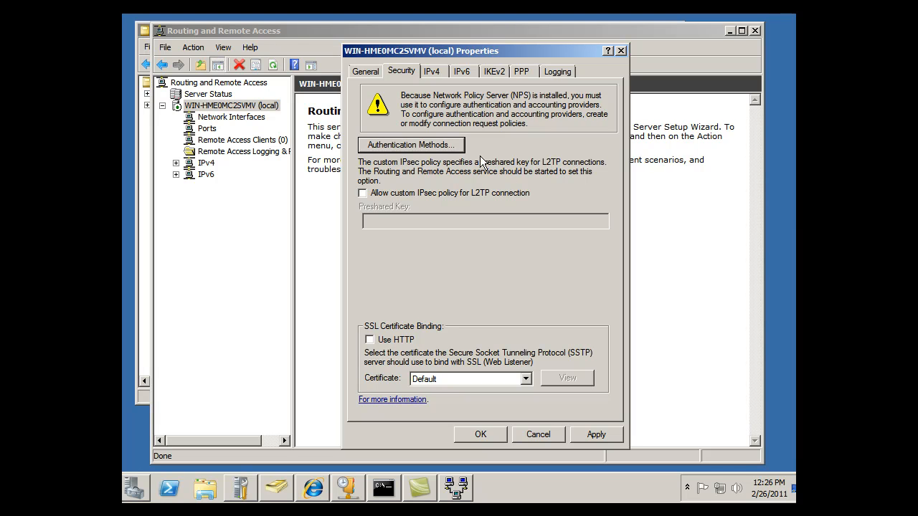